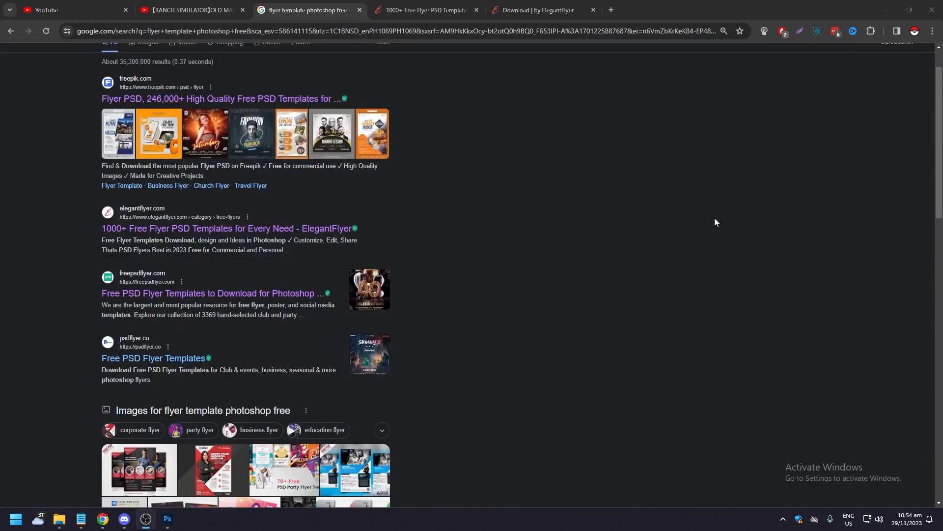
mouse_move(648, 210)
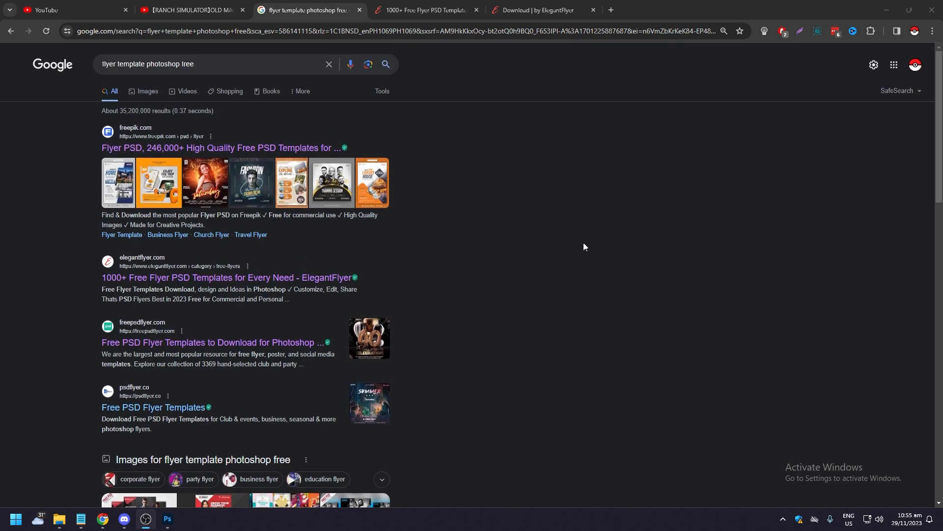
mouse_move(582, 250)
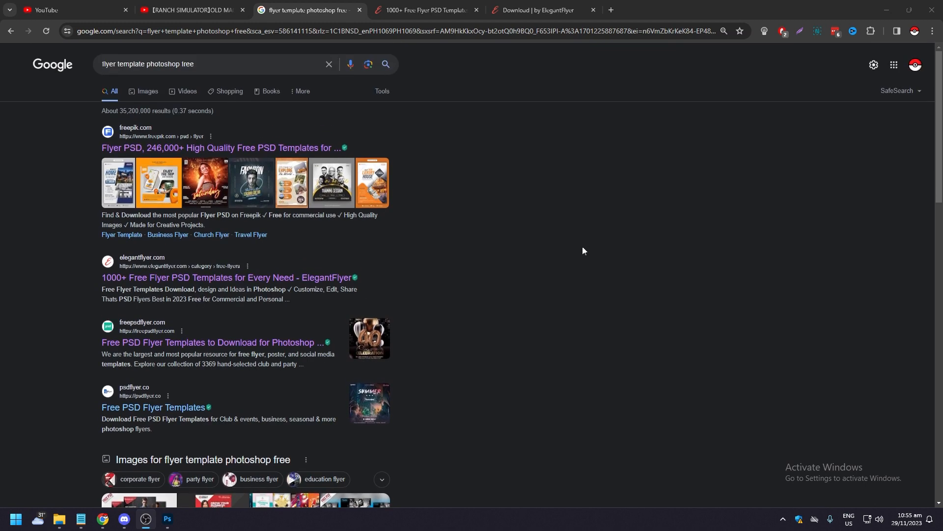
mouse_move(500, 242)
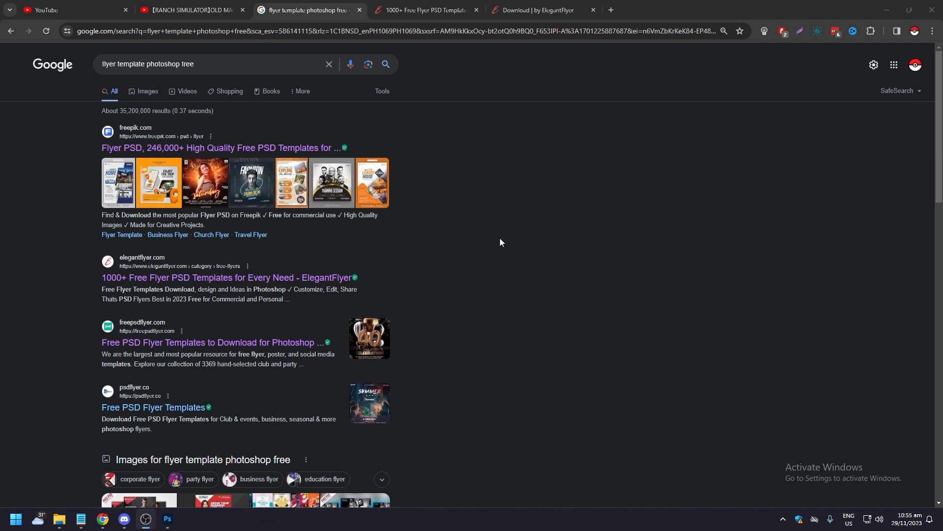
mouse_move(505, 241)
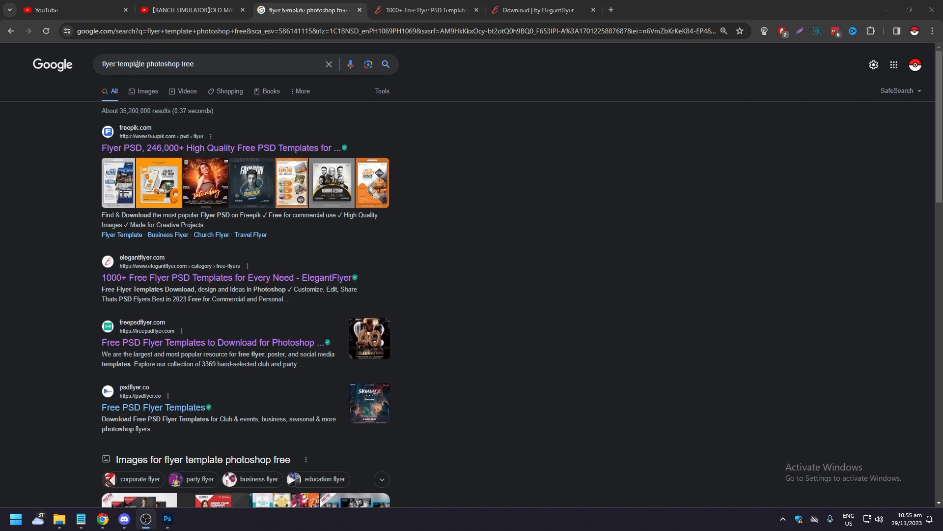
- Browse the free flyer templates list and expand the Business Flyers category in the sidebar
left_click(204, 66)
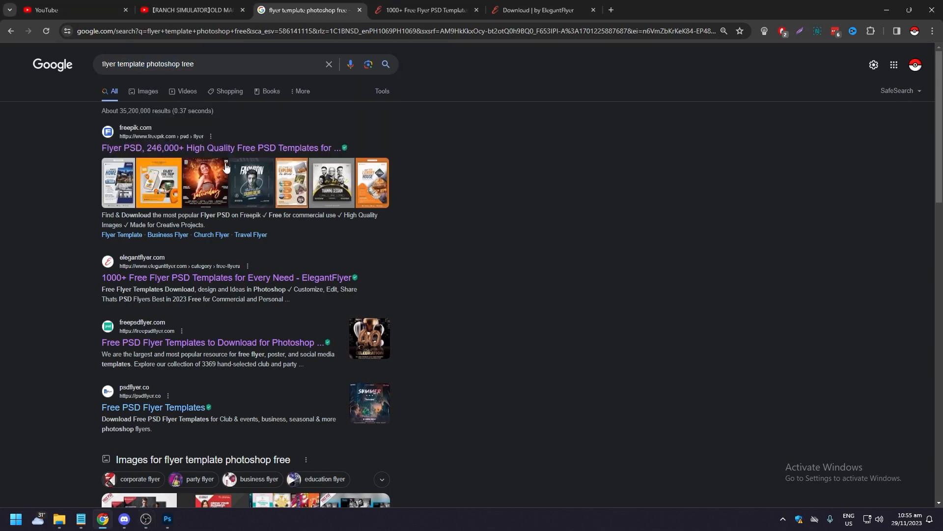
mouse_move(553, 252)
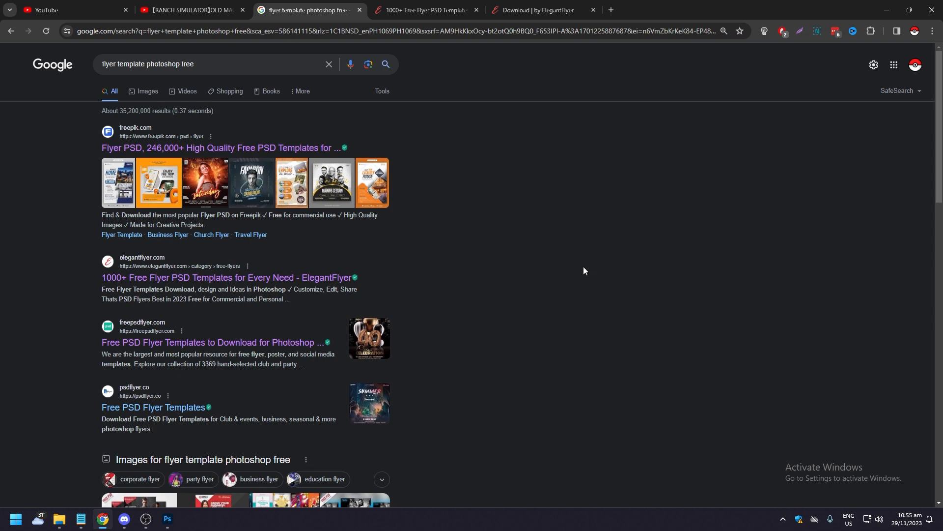
scroll("down", 3)
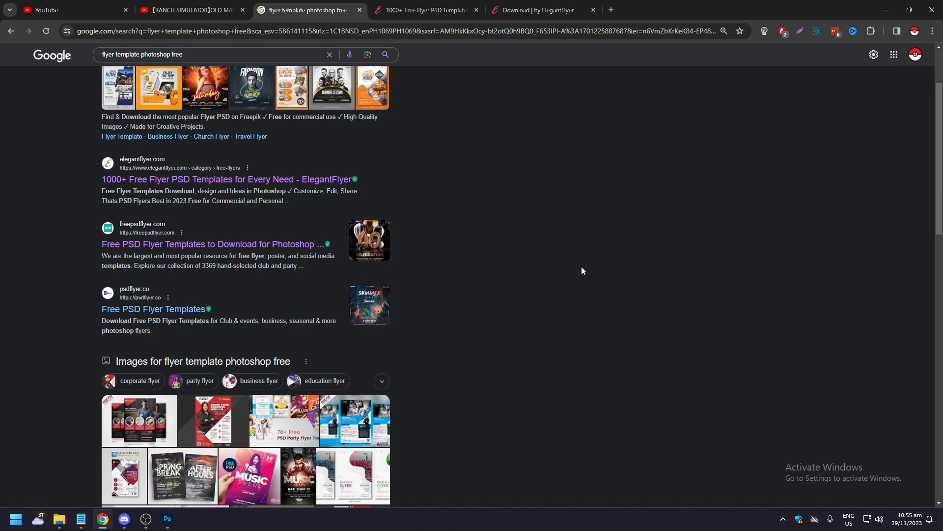
mouse_move(538, 278)
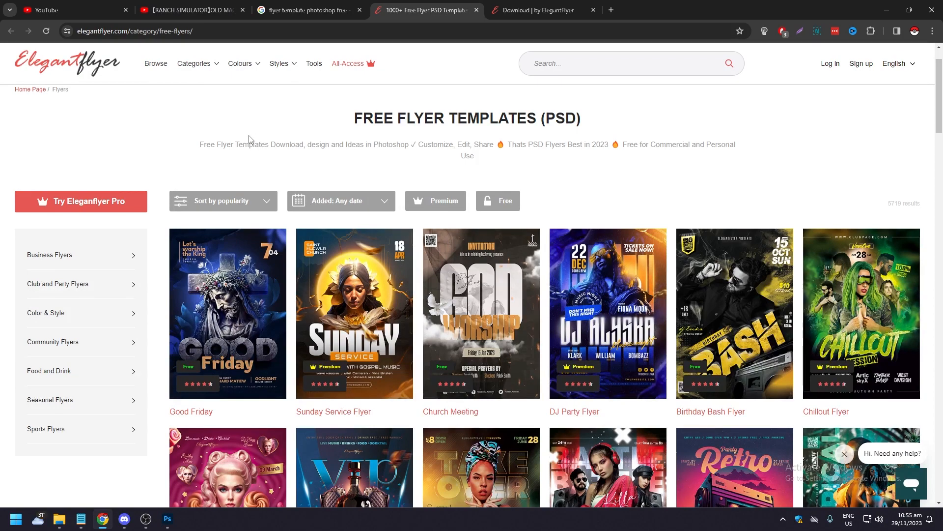
scroll("down", 3)
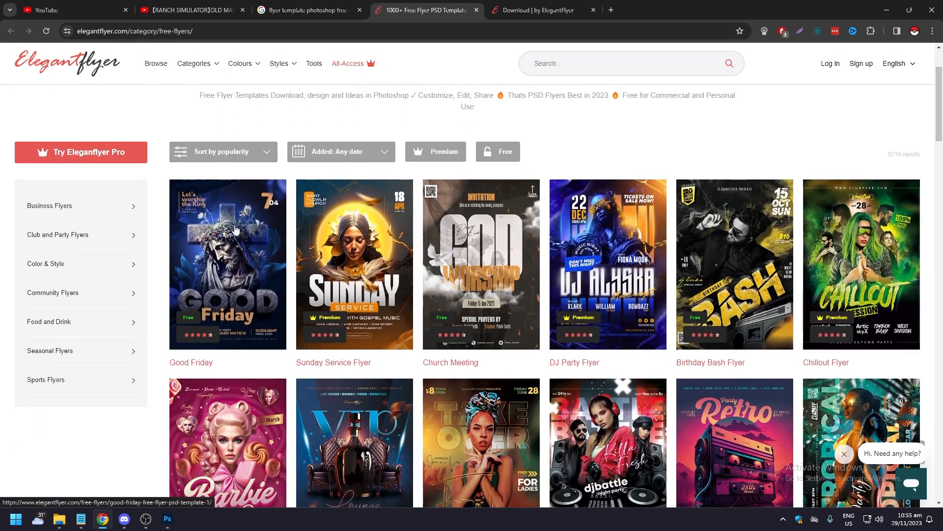
scroll("down", 3)
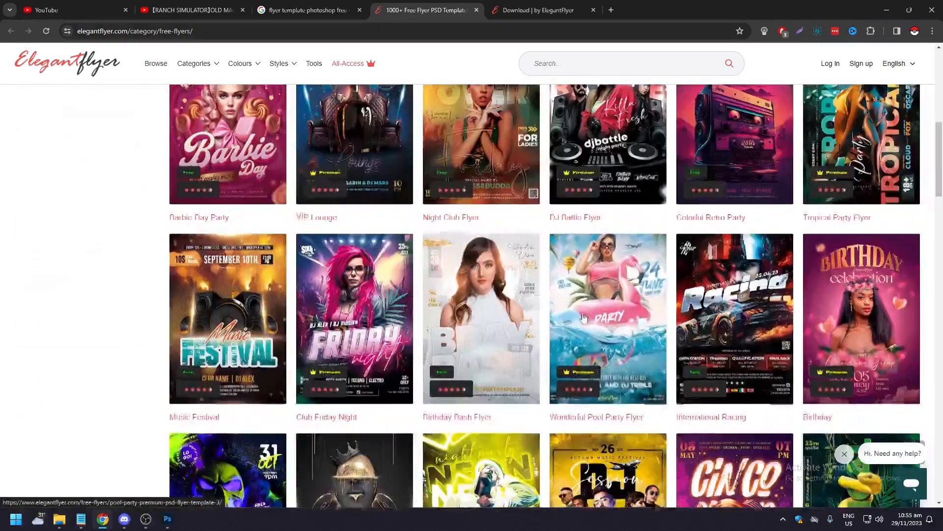
scroll("down", 3)
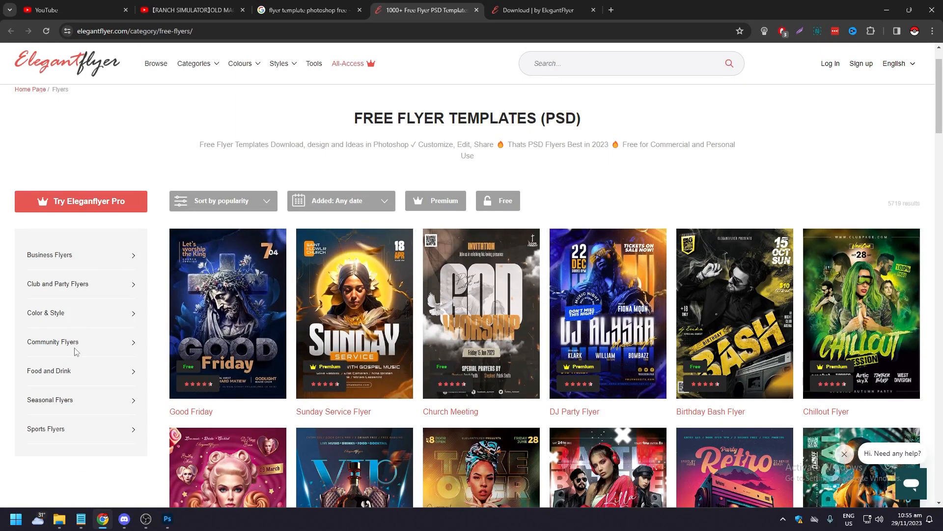
mouse_move(87, 414)
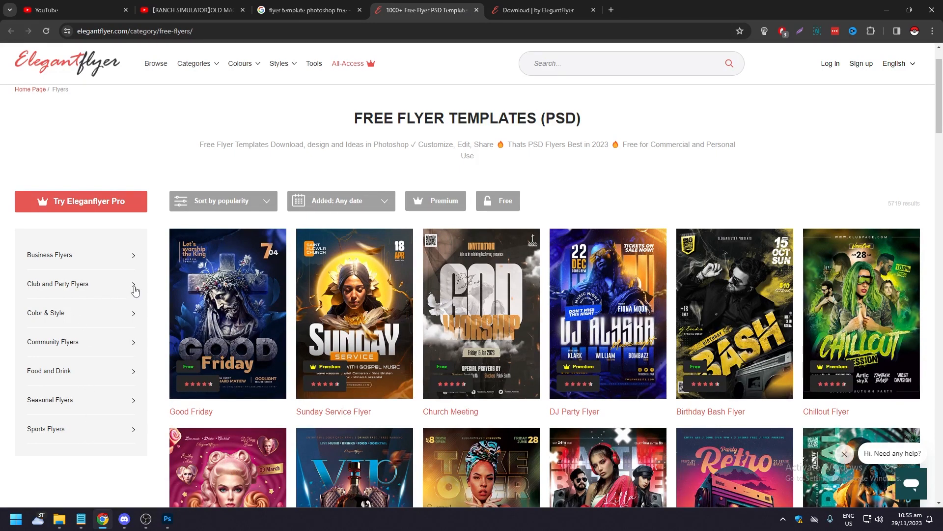
left_click(49, 254)
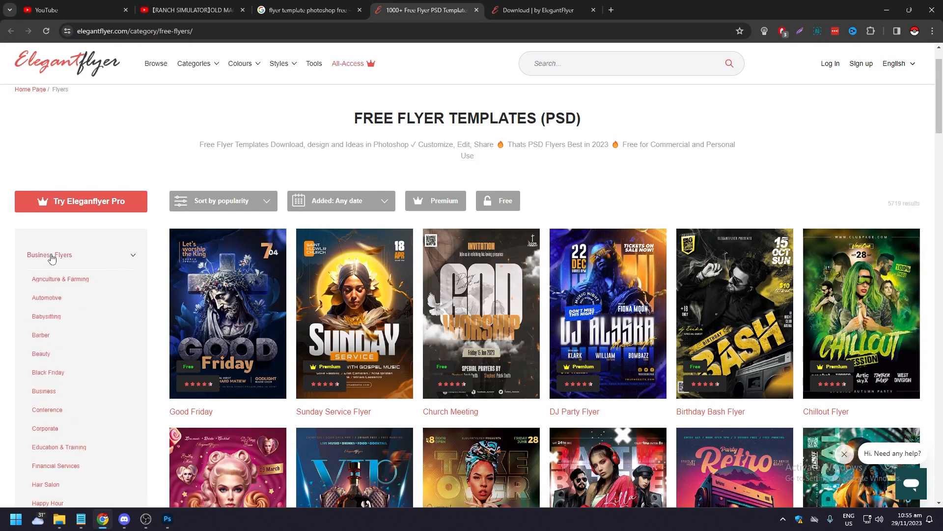
- Filter to the Barber subcategory and look through the barbershop PSD flyer results
left_click(49, 254)
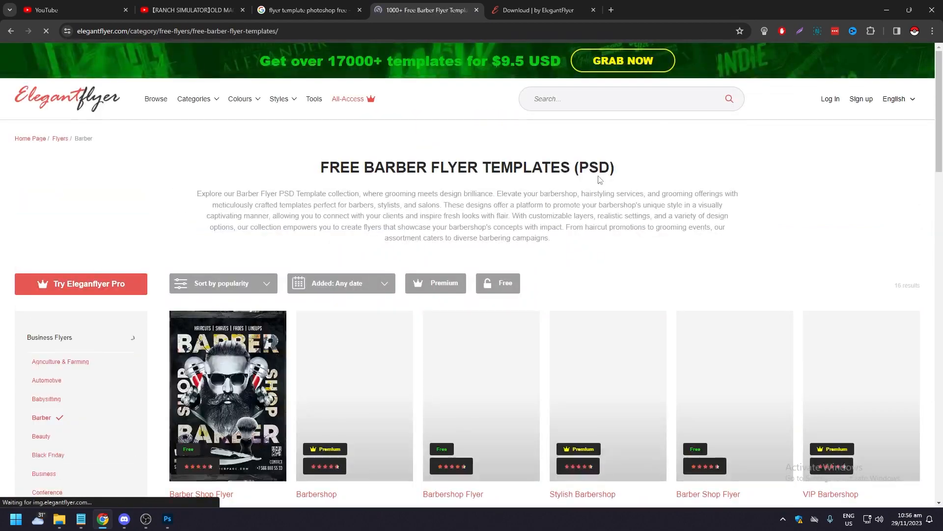
scroll("down", 3)
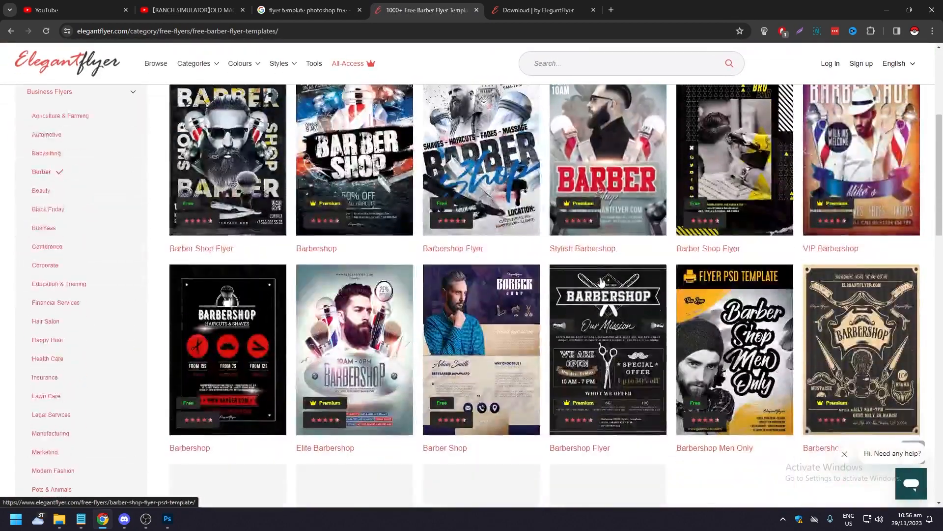
scroll("down", 3)
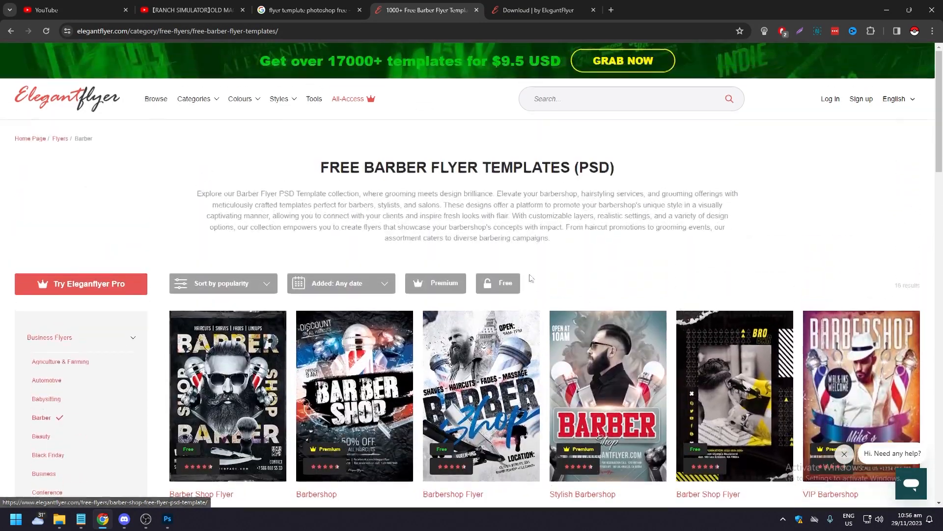
scroll("down", 3)
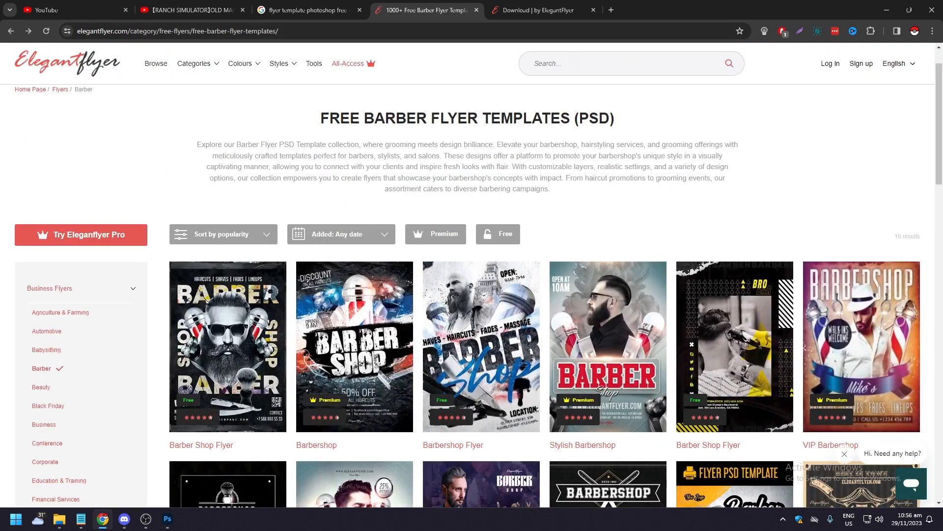
scroll("down", 3)
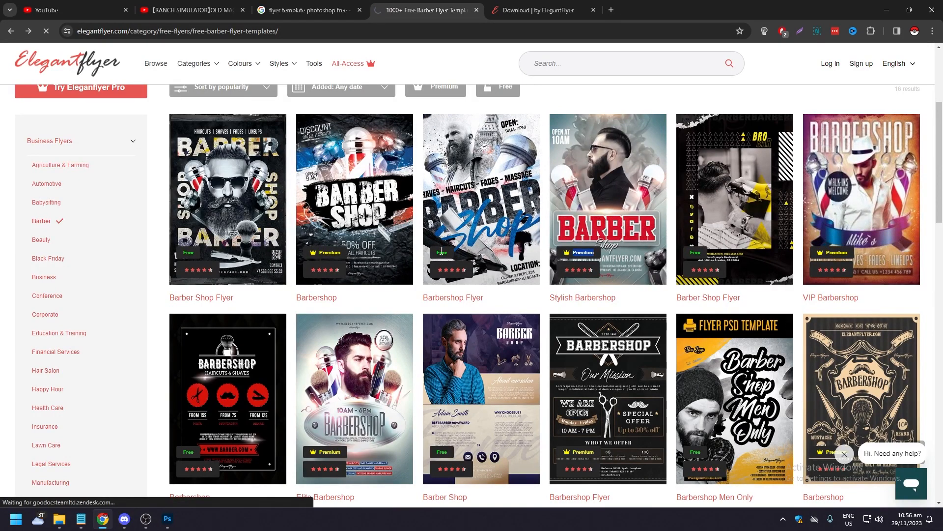
- Start the free Barbershop Flyer download and show Chrome's recent downloads popup
left_click(480, 199)
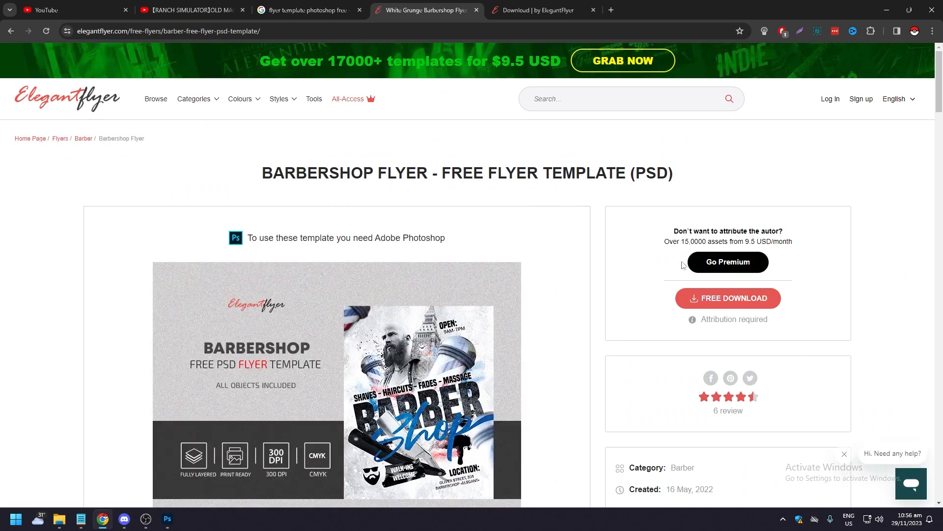
left_click(728, 298)
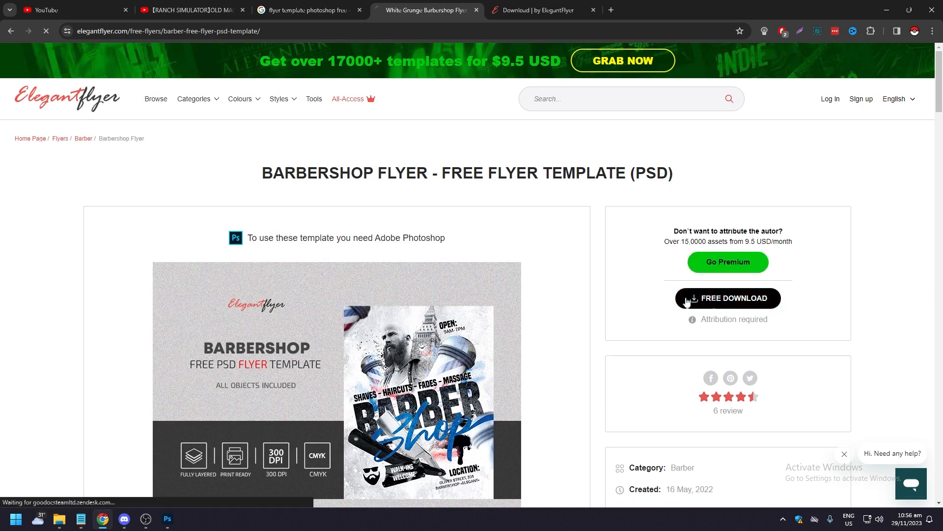
left_click(728, 303)
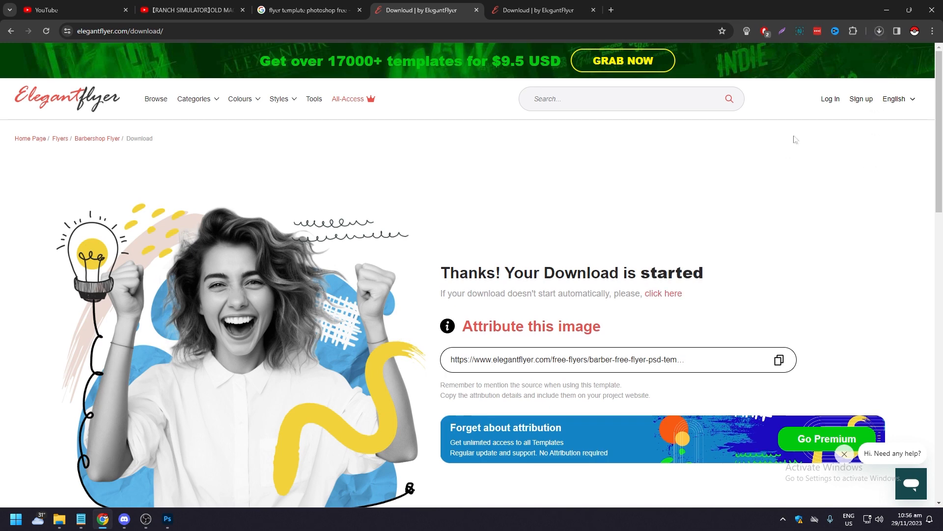
left_click(878, 30)
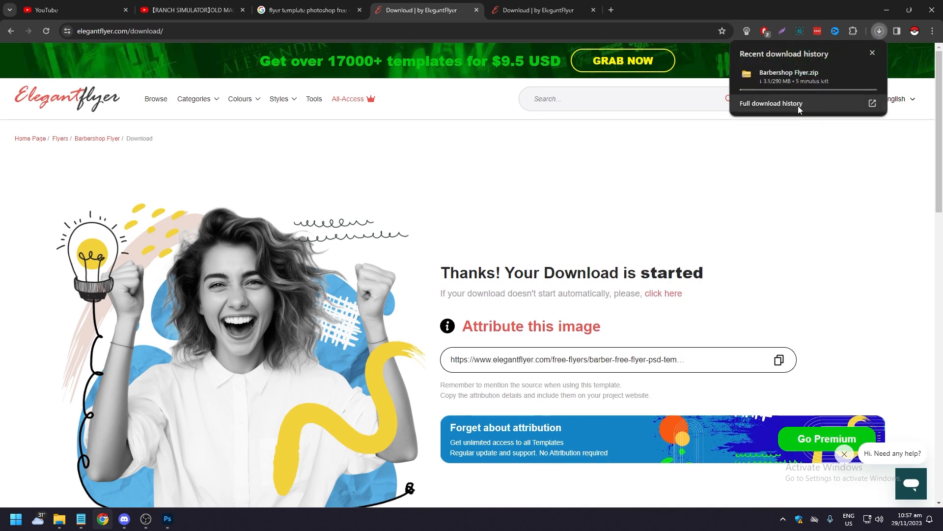
- Show the full chrome://downloads page tracking Barbershop Flyer.zip
left_click(771, 104)
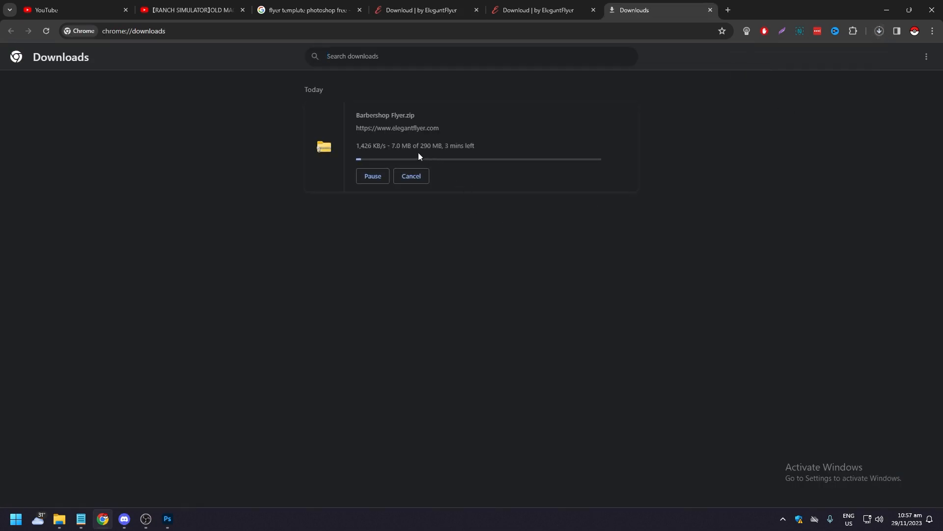
mouse_move(477, 162)
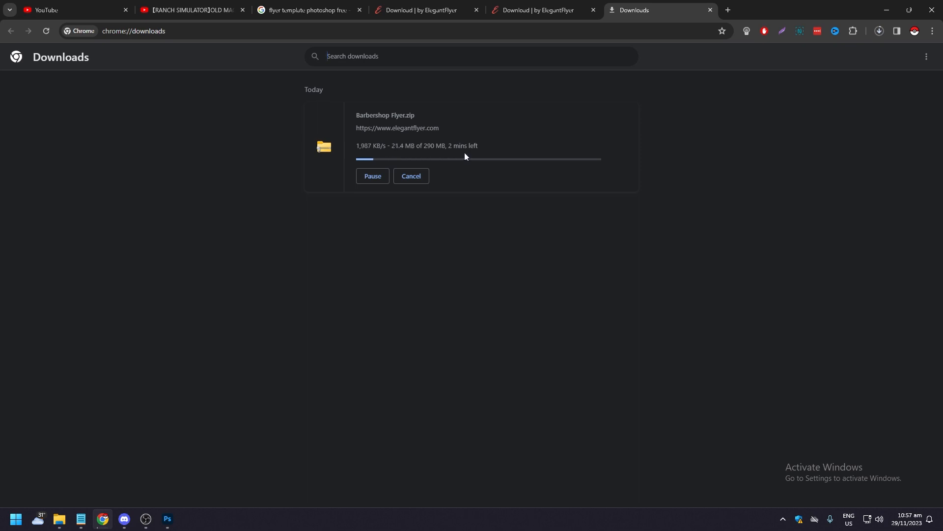
mouse_move(452, 157)
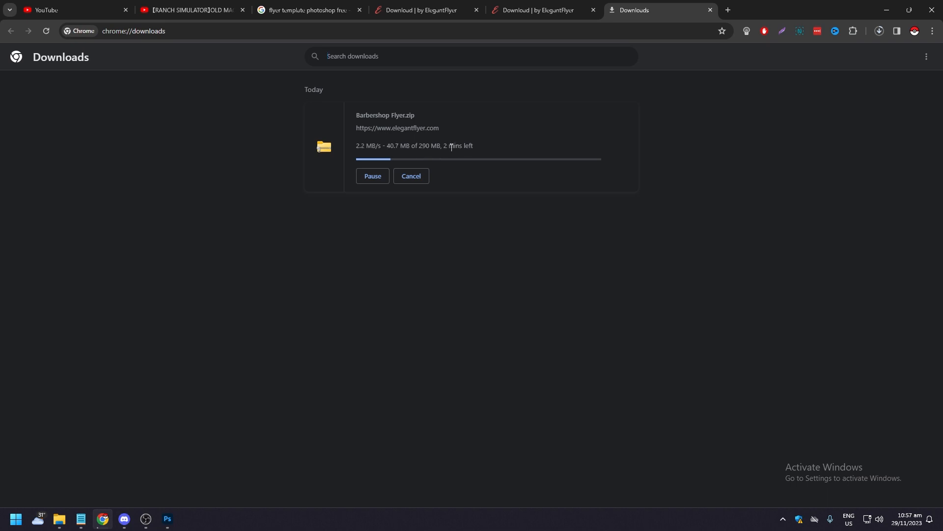
- Navigate back to New folder, into the Church Meeting zip's inner folder, and select Church_Invitation.psd
left_click(58, 522)
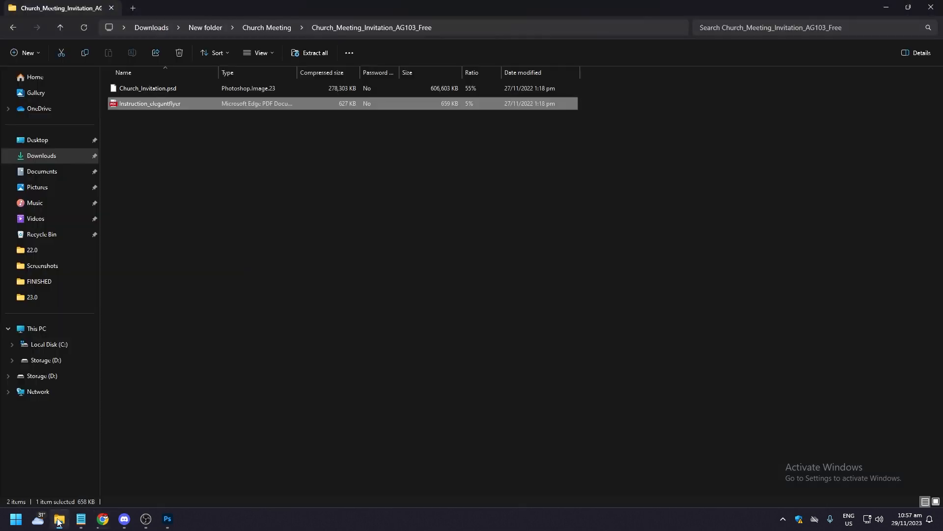
left_click(13, 28)
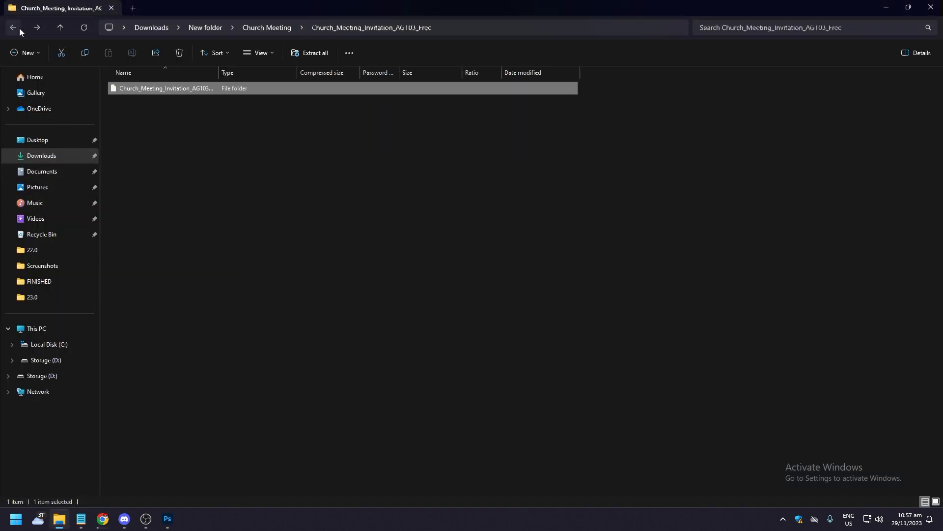
left_click(13, 27)
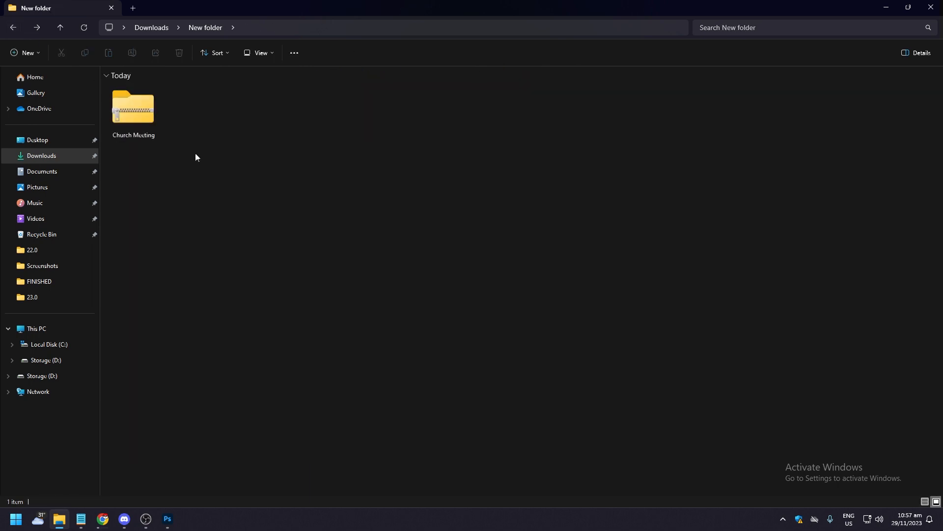
left_click(132, 111)
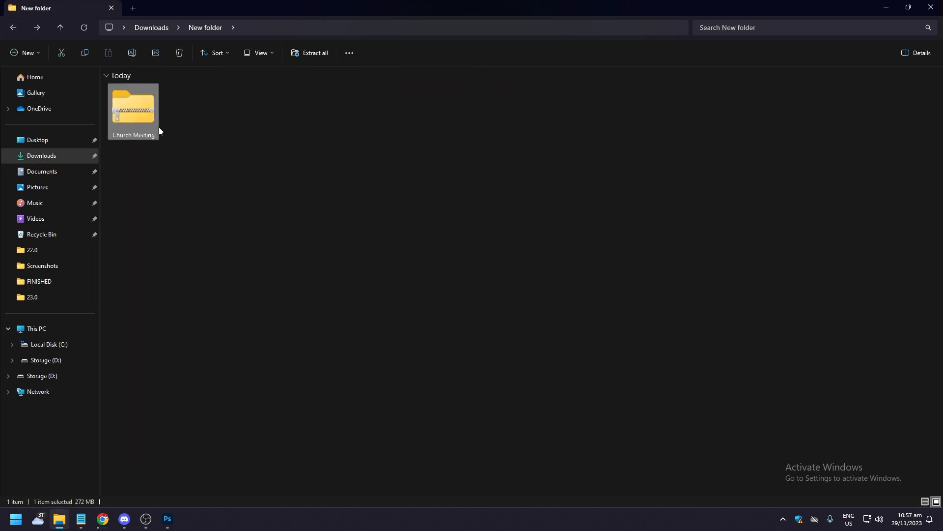
mouse_move(141, 114)
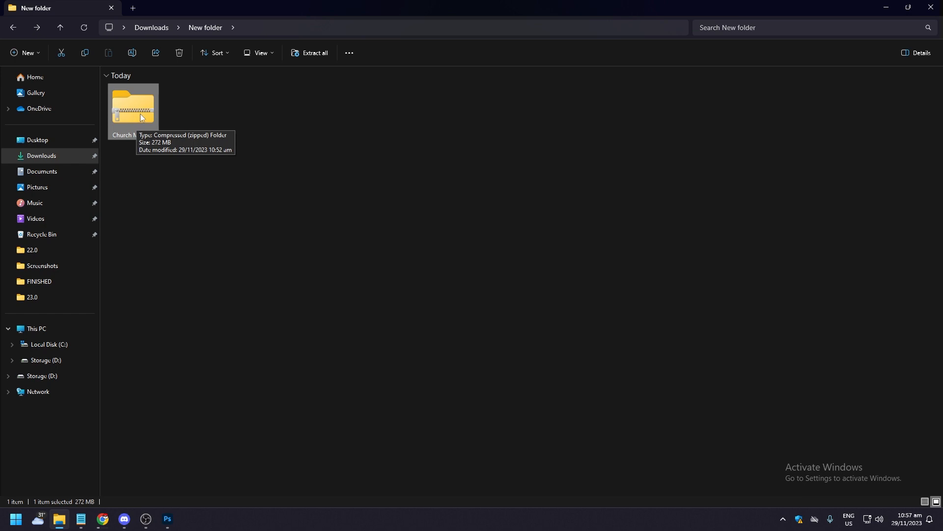
double_click(132, 108)
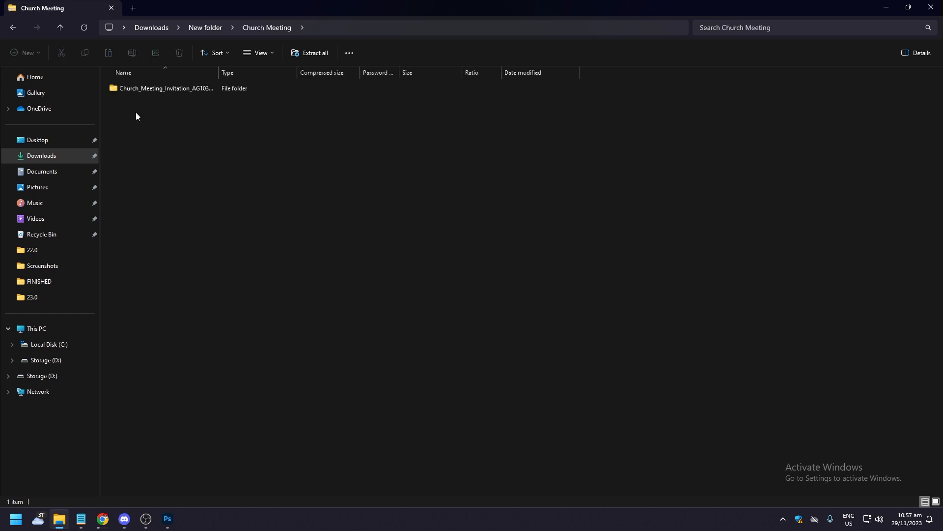
double_click(166, 88)
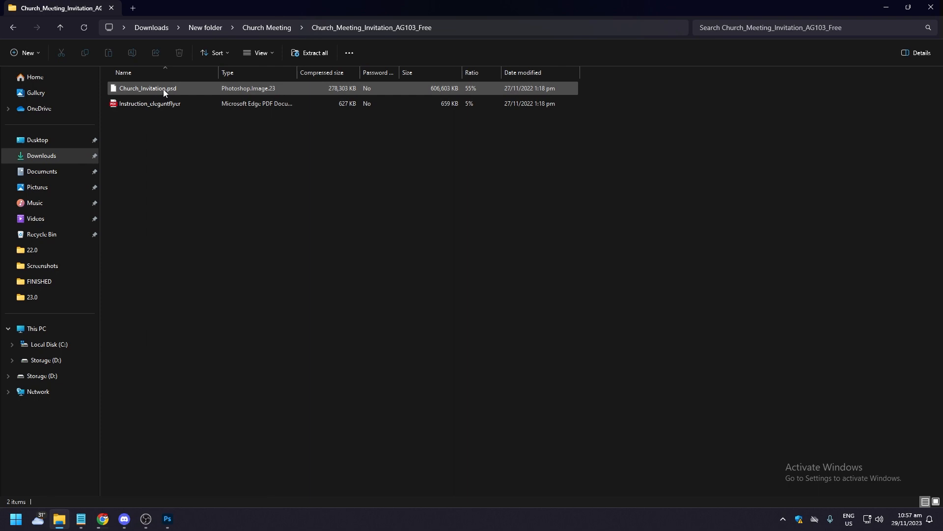
left_click(174, 444)
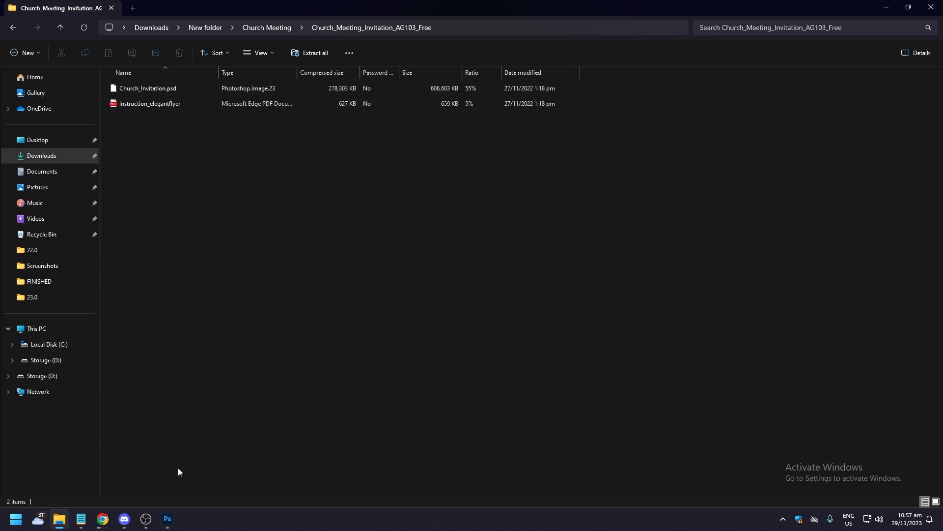
- Load Church_Invitation.psd into Photoshop and glance at the template's preview page in Chrome
double_click(149, 87)
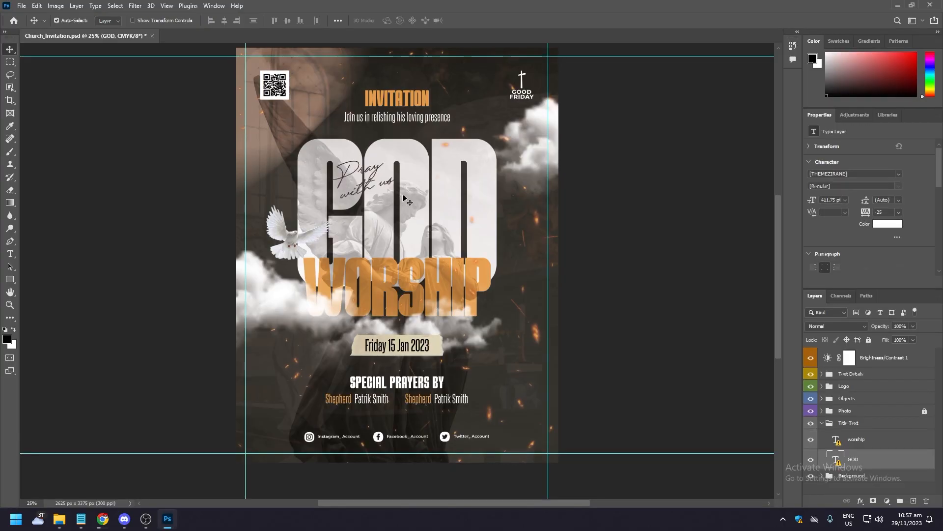
mouse_move(437, 331)
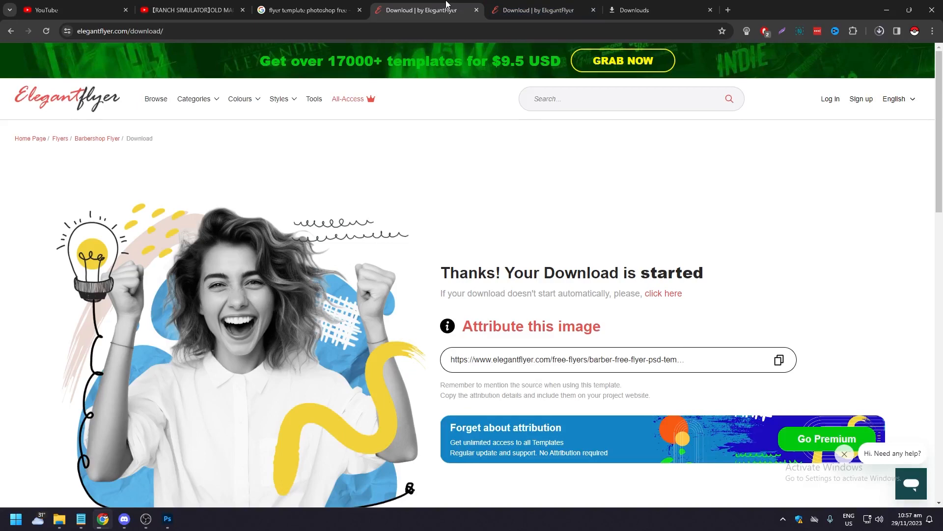
mouse_move(79, 103)
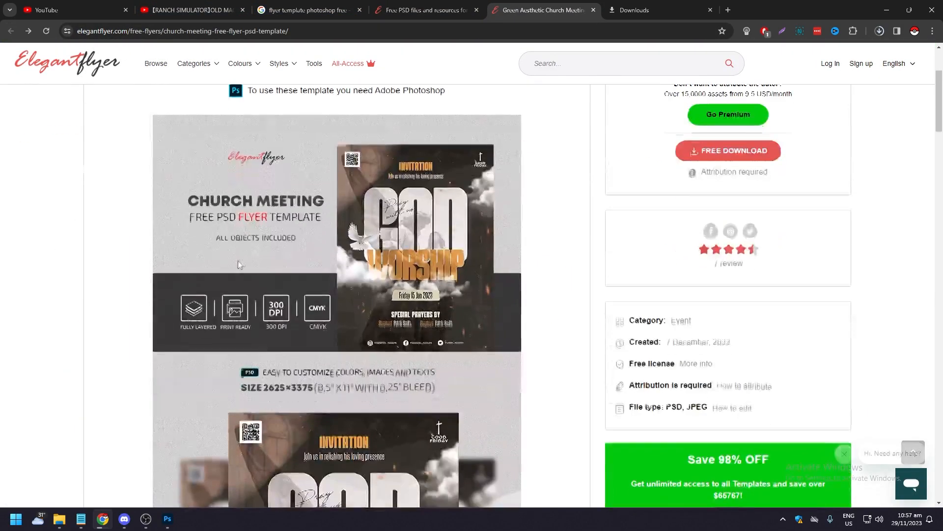
scroll("down", 3)
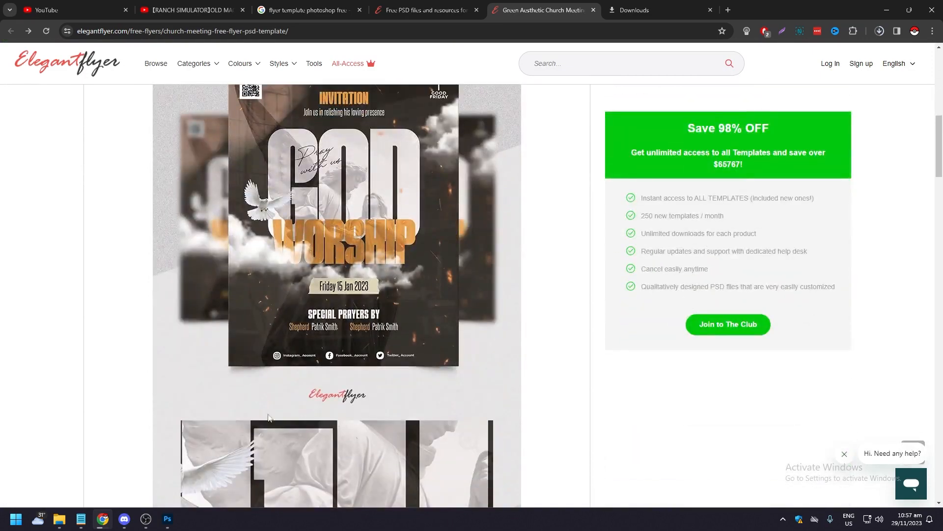
left_click(167, 522)
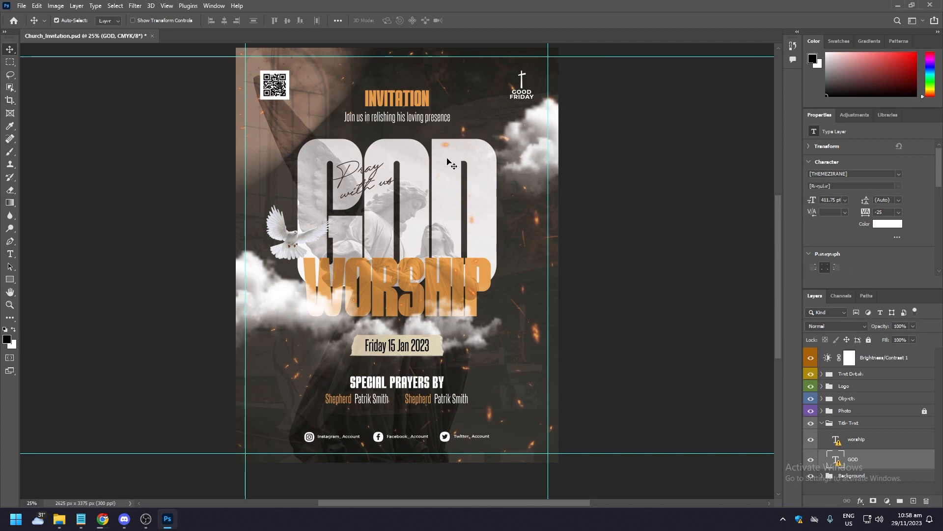
mouse_move(423, 196)
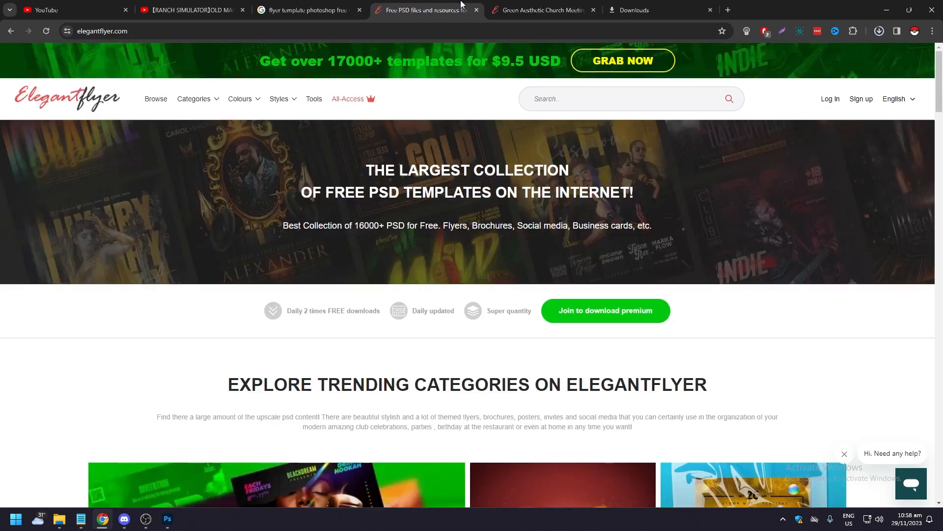
- Return from the church meeting template tab to the flyer in Photoshop with Text Details expanded
left_click(539, 10)
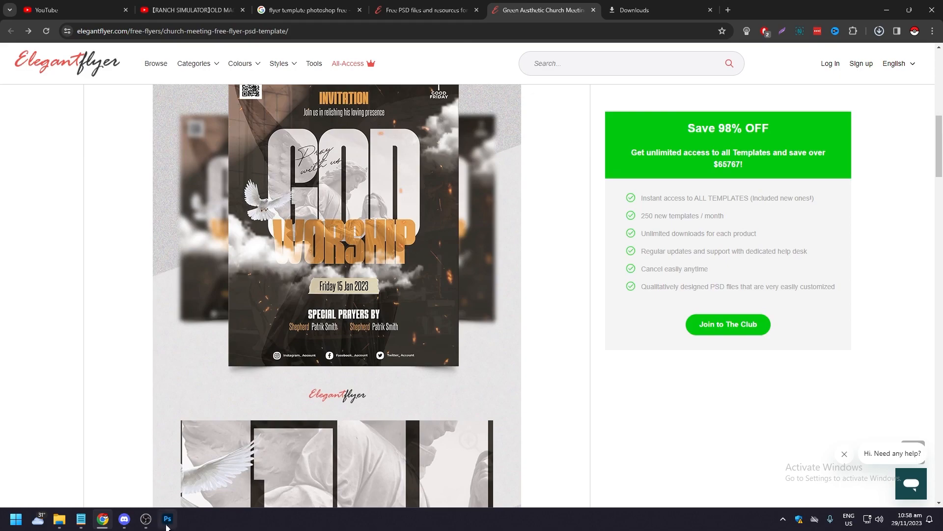
left_click(167, 519)
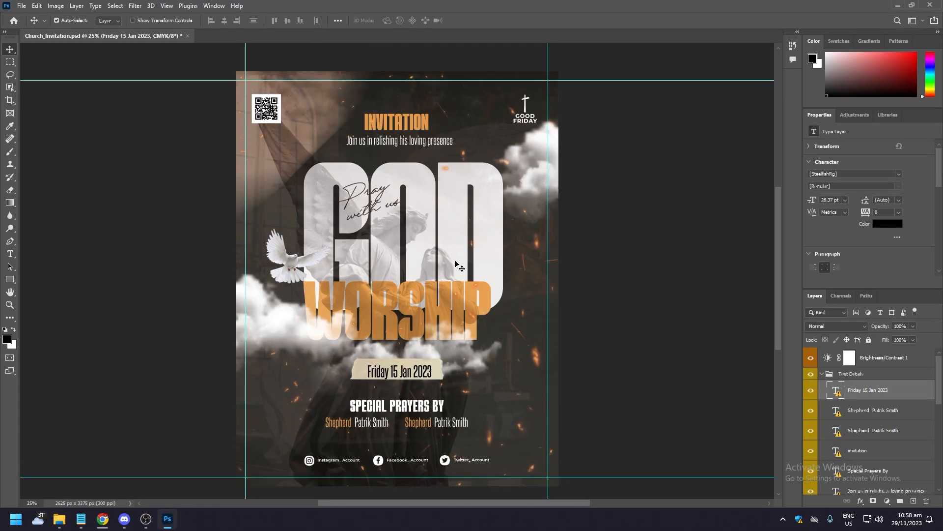